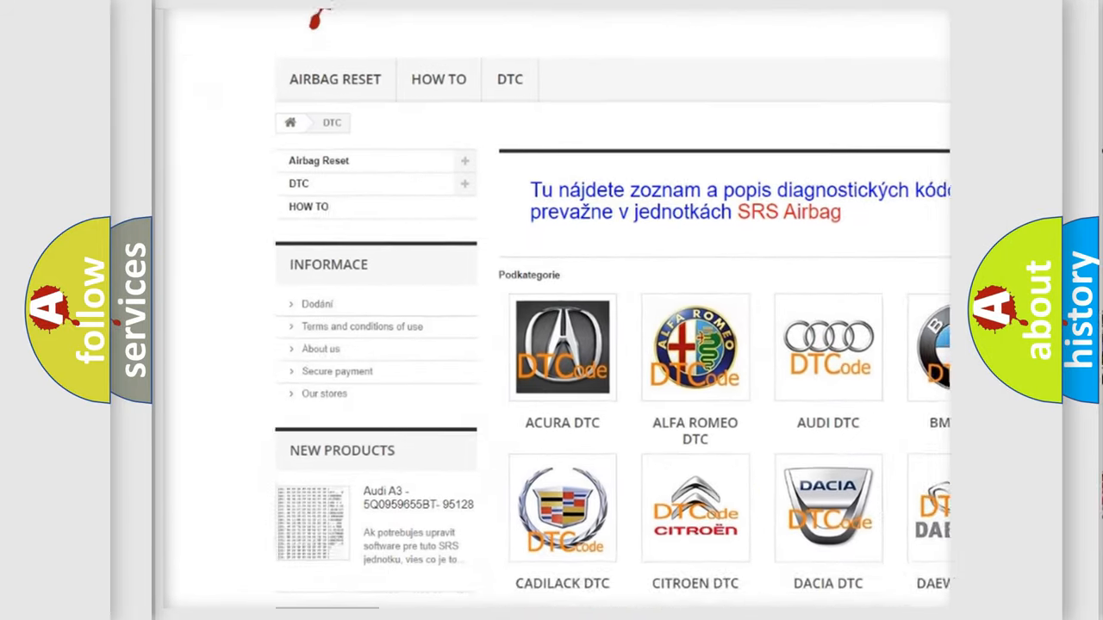
{"action": "scroll", "scroll_direction": "down", "scroll_amount": 3}
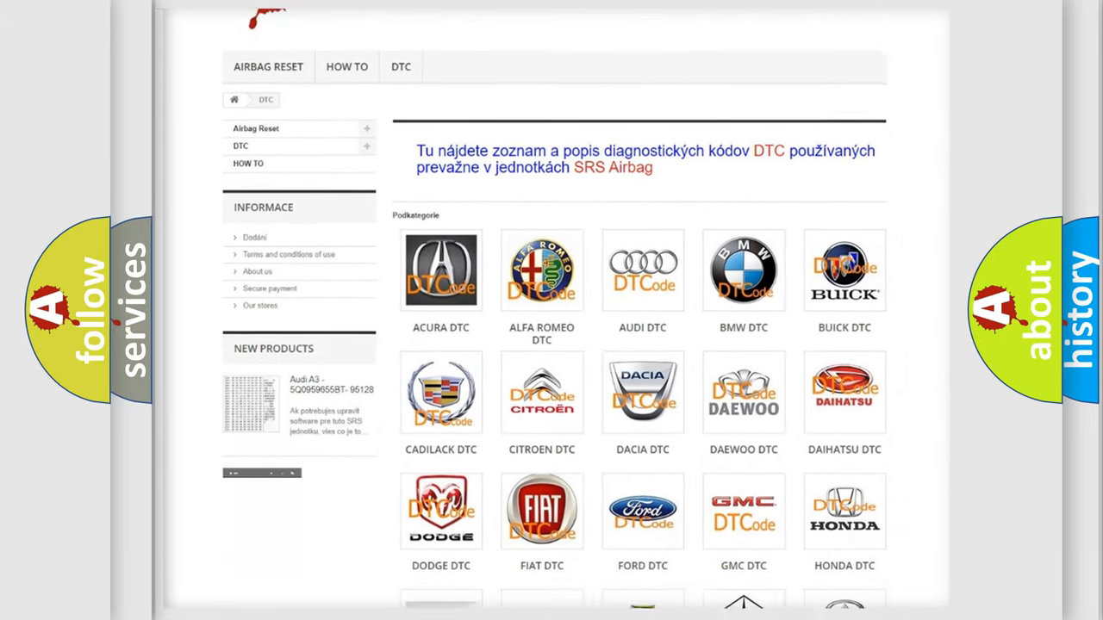
{"action": "scroll", "scroll_direction": "down", "scroll_amount": 3}
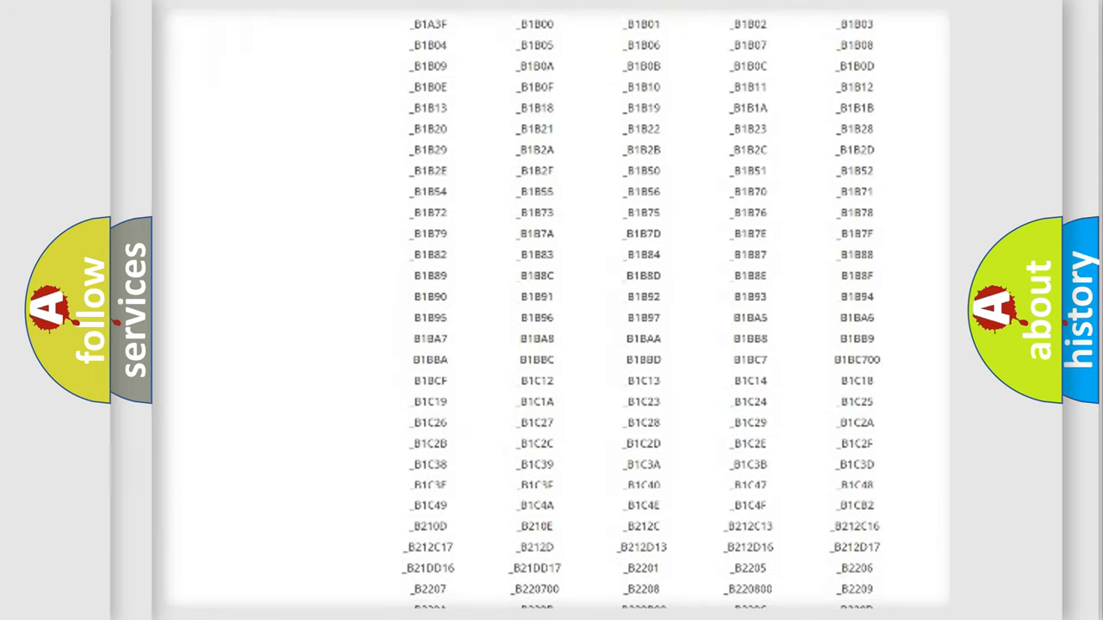
{"action": "scroll", "scroll_direction": "down", "scroll_amount": 3}
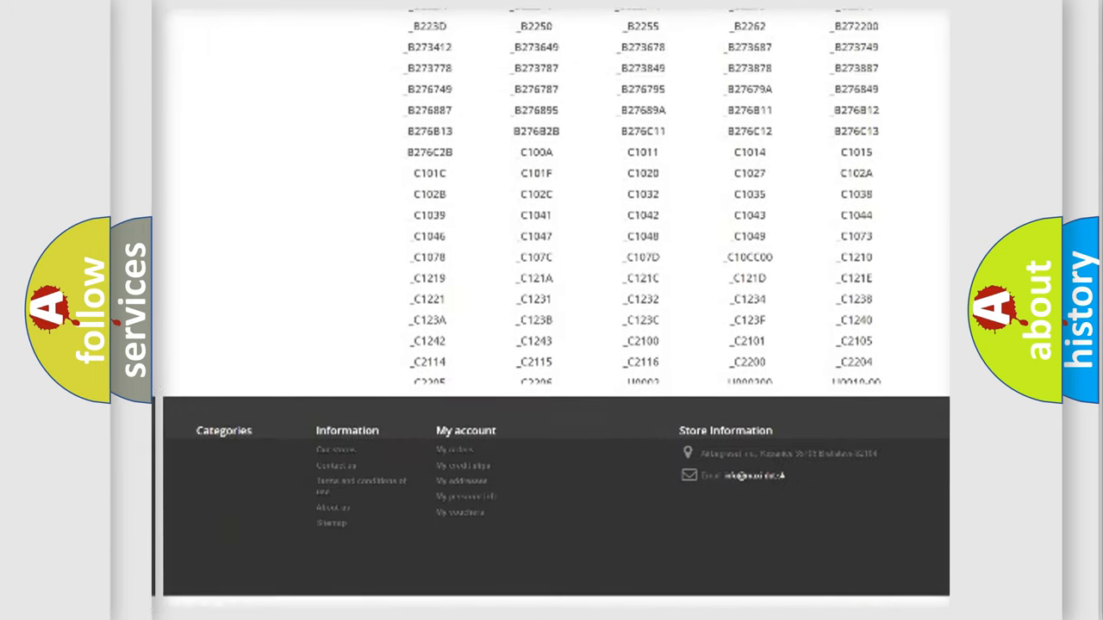
{"action": "scroll", "scroll_direction": "up", "scroll_amount": 3}
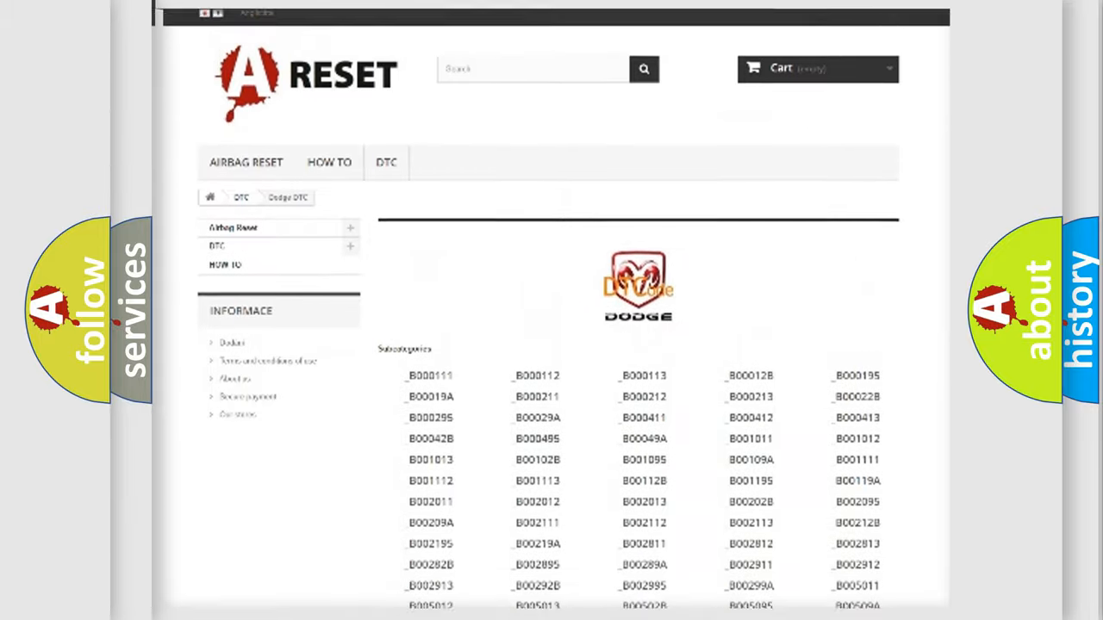